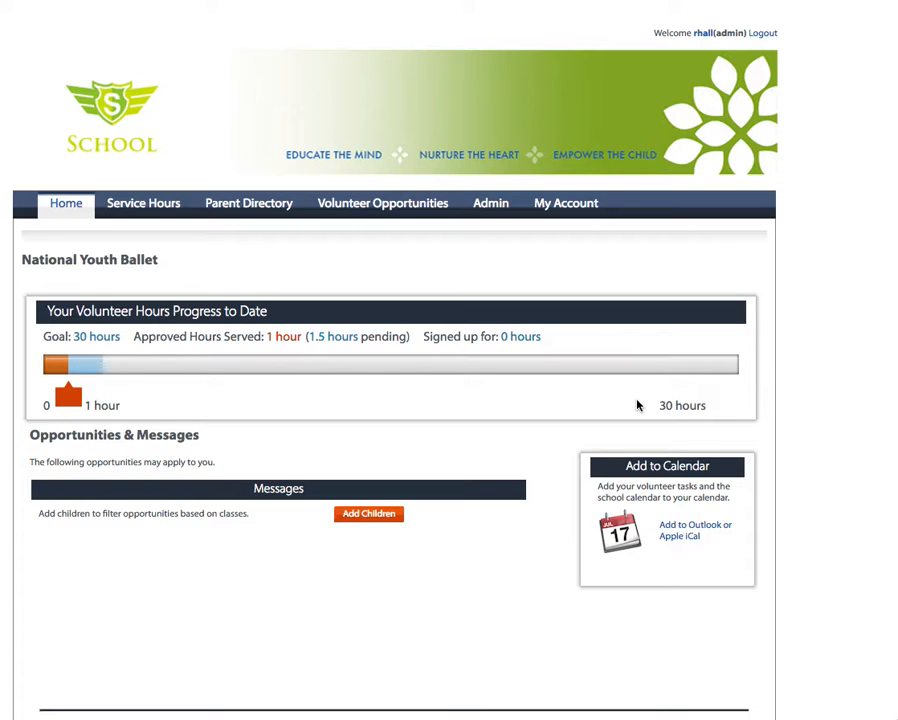
mouse_move(500, 424)
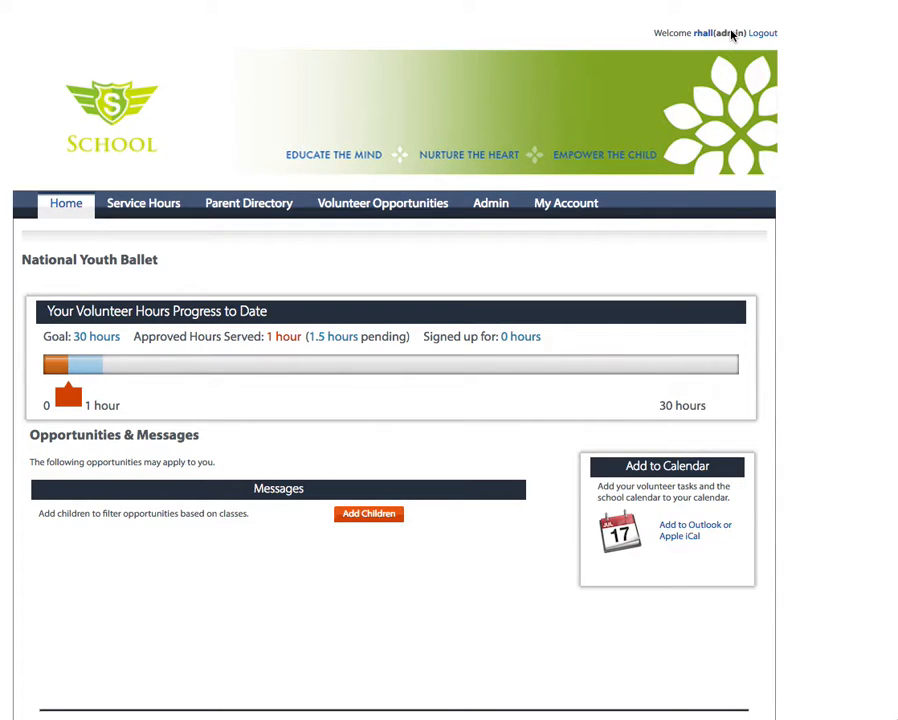
mouse_move(590, 184)
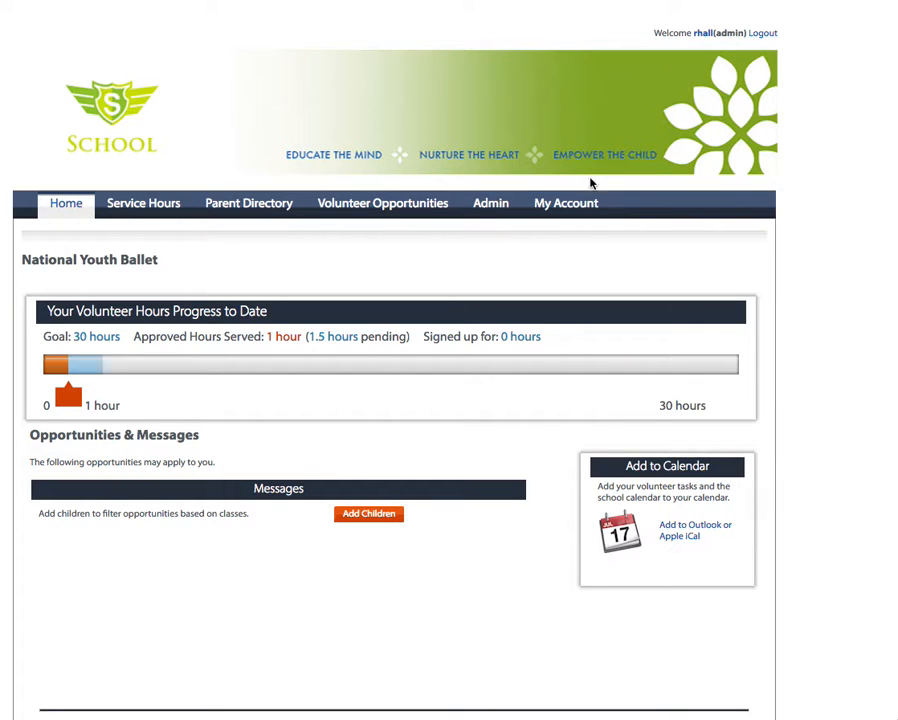
mouse_move(500, 236)
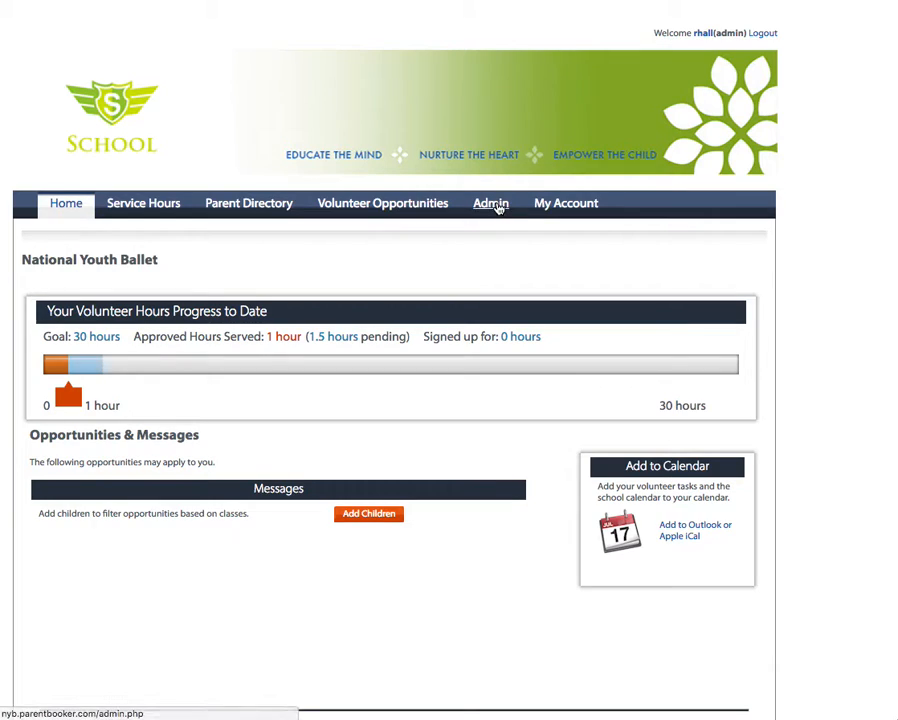
Step: Show the Admin > Manage Users page listing all families regardless of last name
click(490, 204)
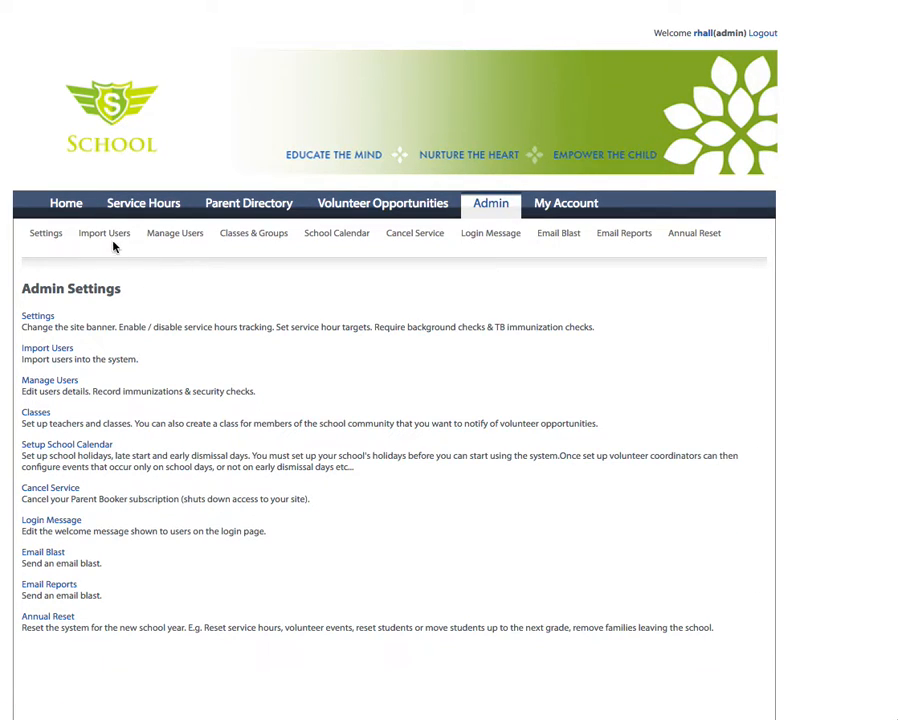
click(174, 232)
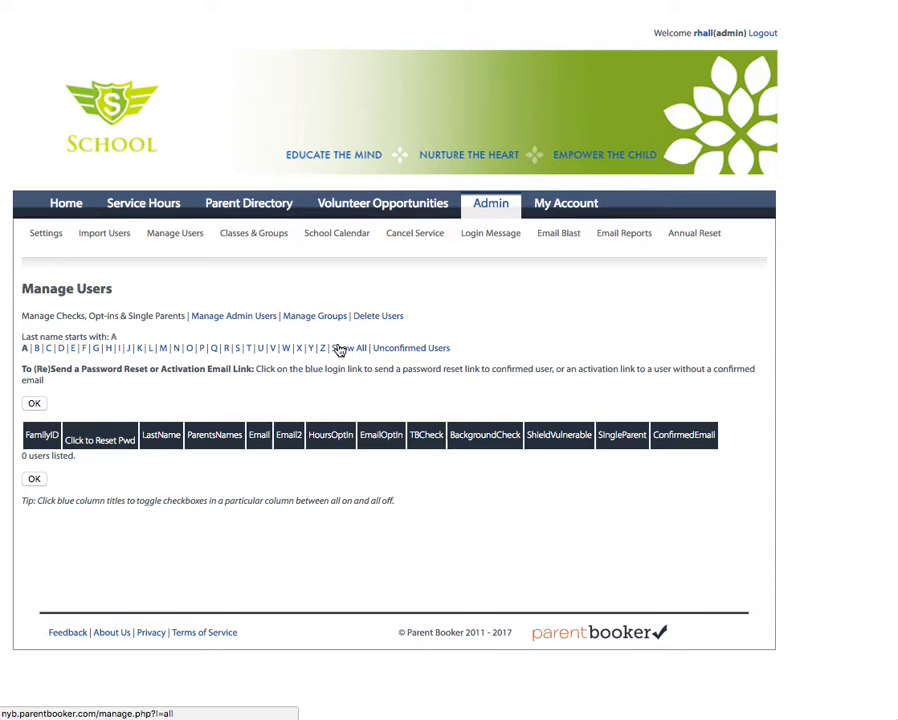
click(348, 348)
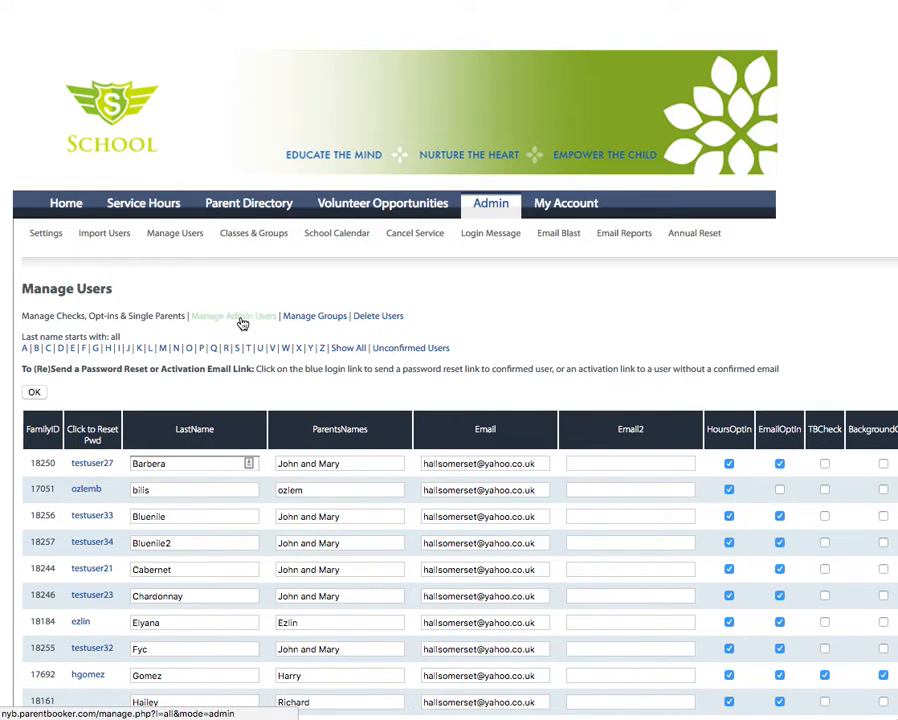
Step: Switch to the Manage Admin Users view and scan down the admin-flag list
click(234, 316)
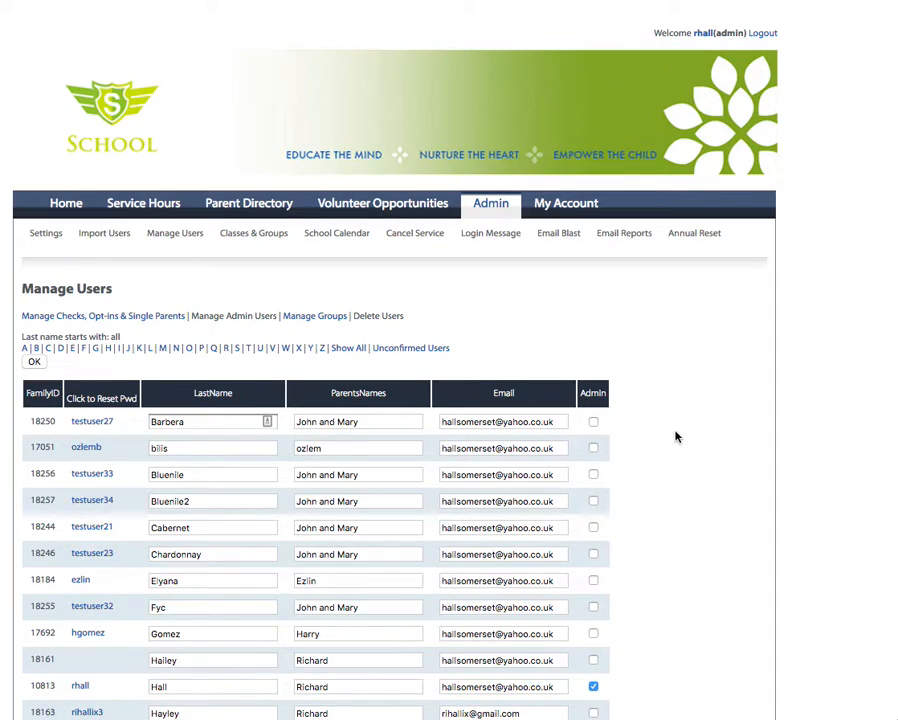
scroll(down, 3)
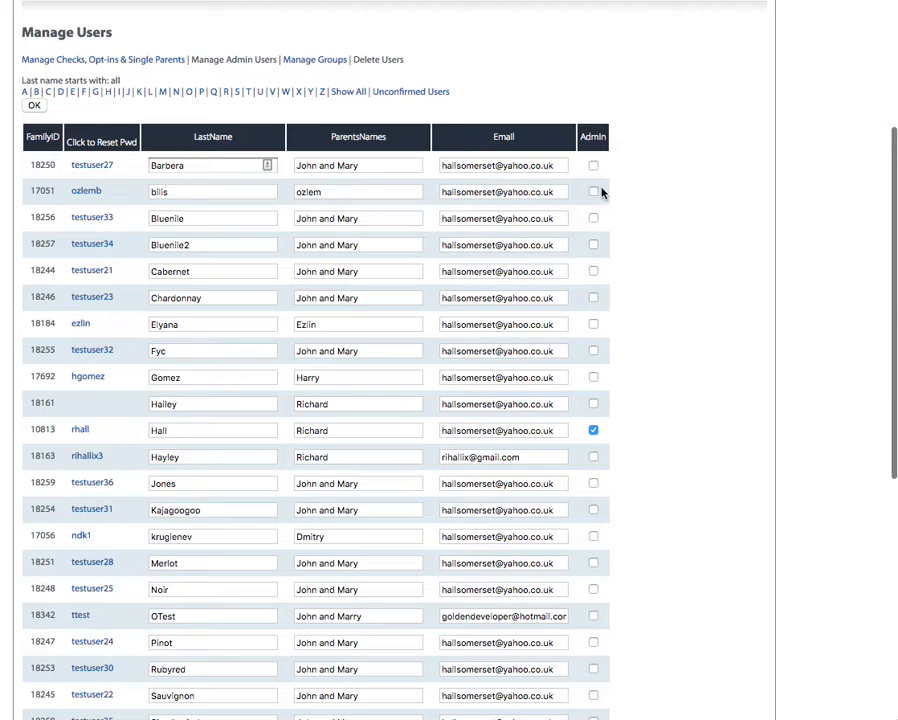
mouse_move(596, 444)
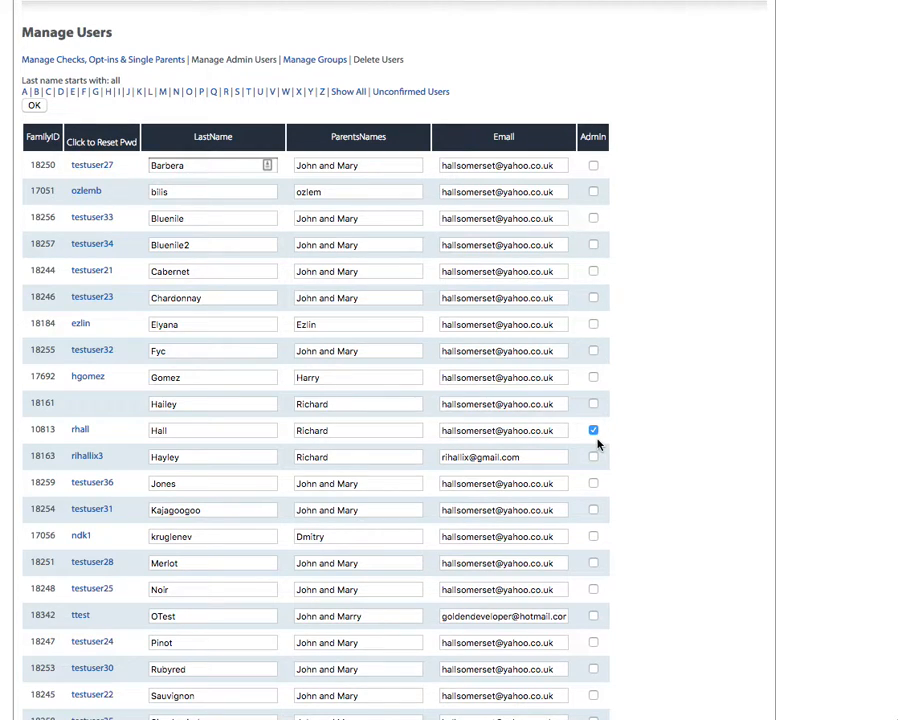
mouse_move(598, 444)
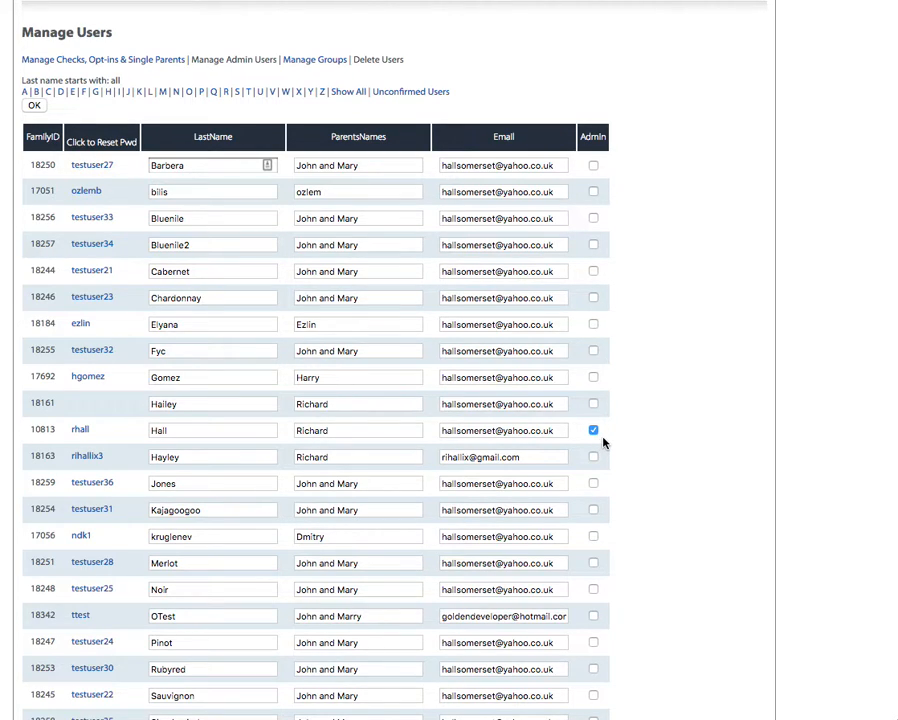
scroll(down, 3)
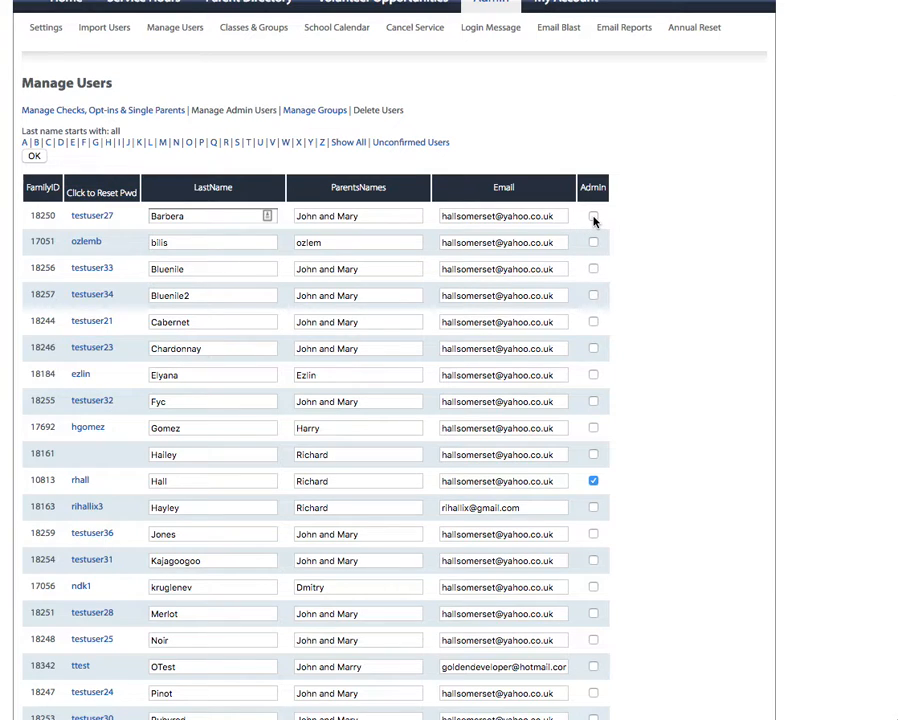
Step: Grant admin rights to the Barbera, Bluenile and Cabernet families
click(592, 216)
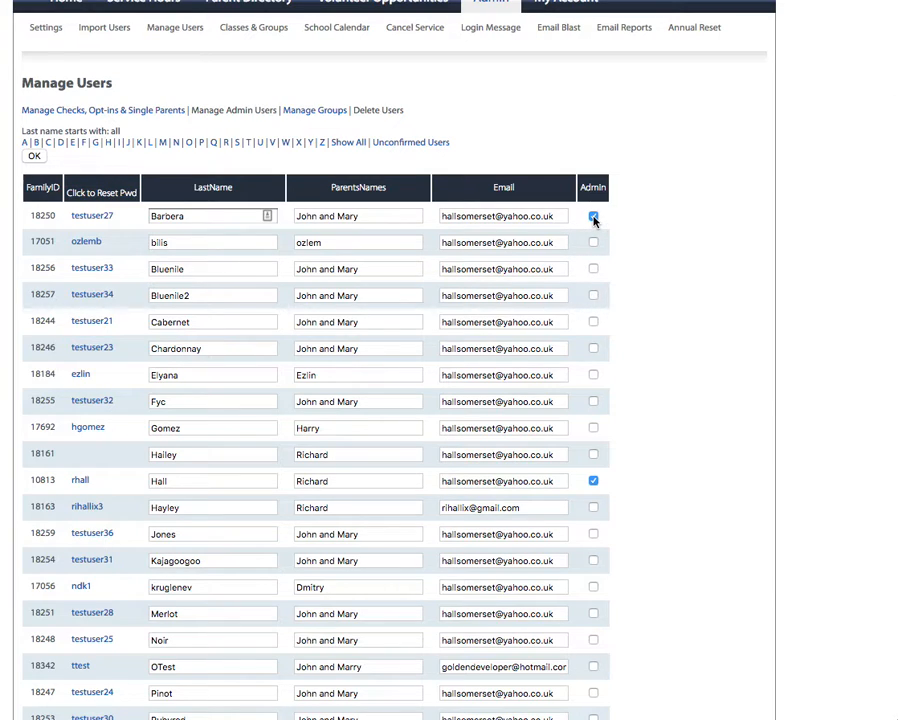
click(592, 268)
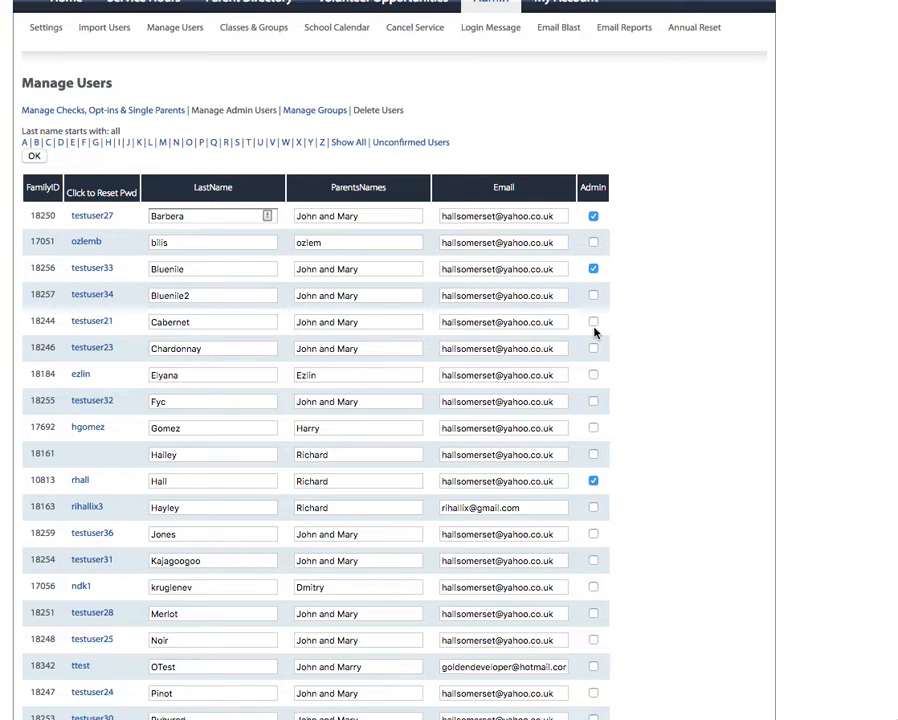
click(592, 322)
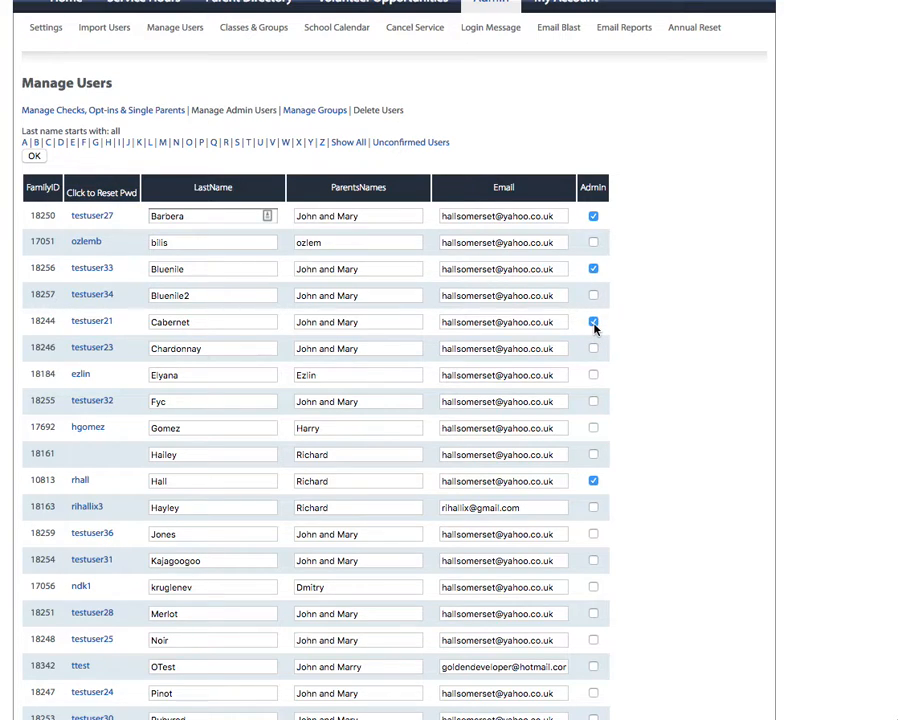
scroll(down, 3)
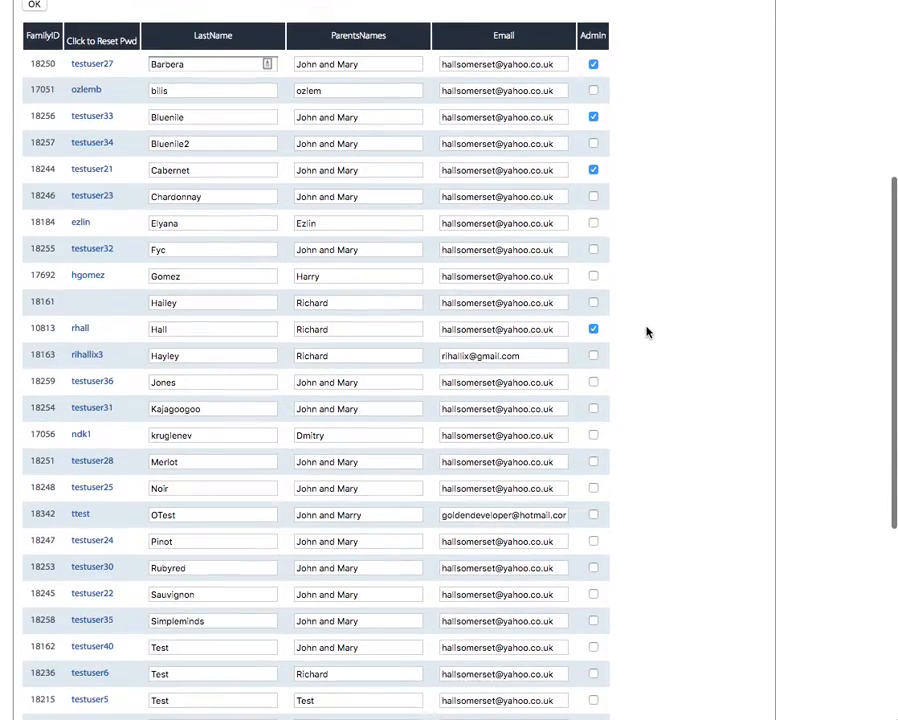
scroll(down, 3)
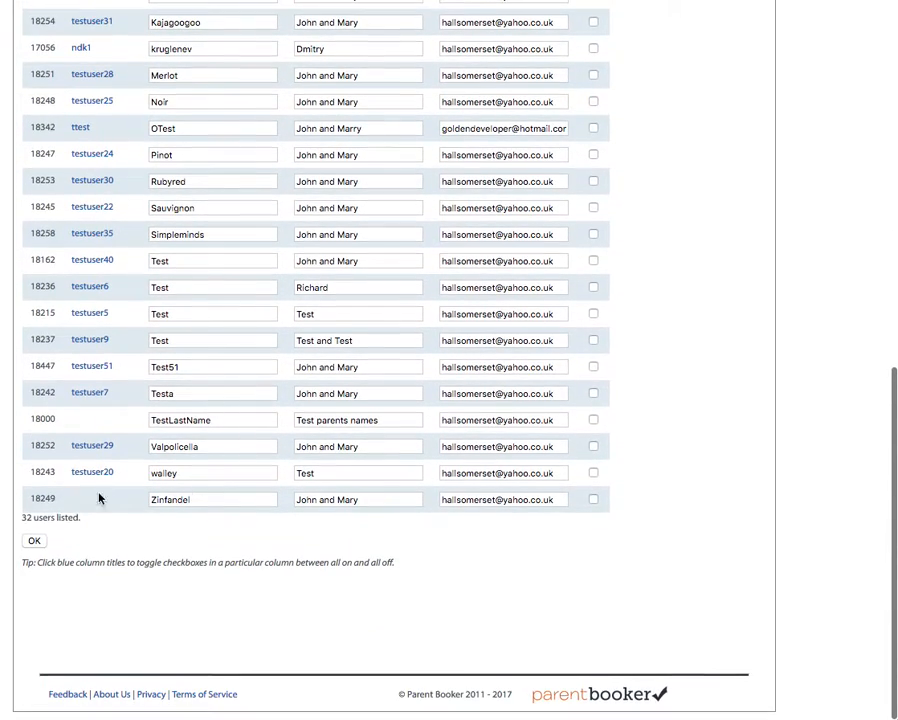
mouse_move(280, 546)
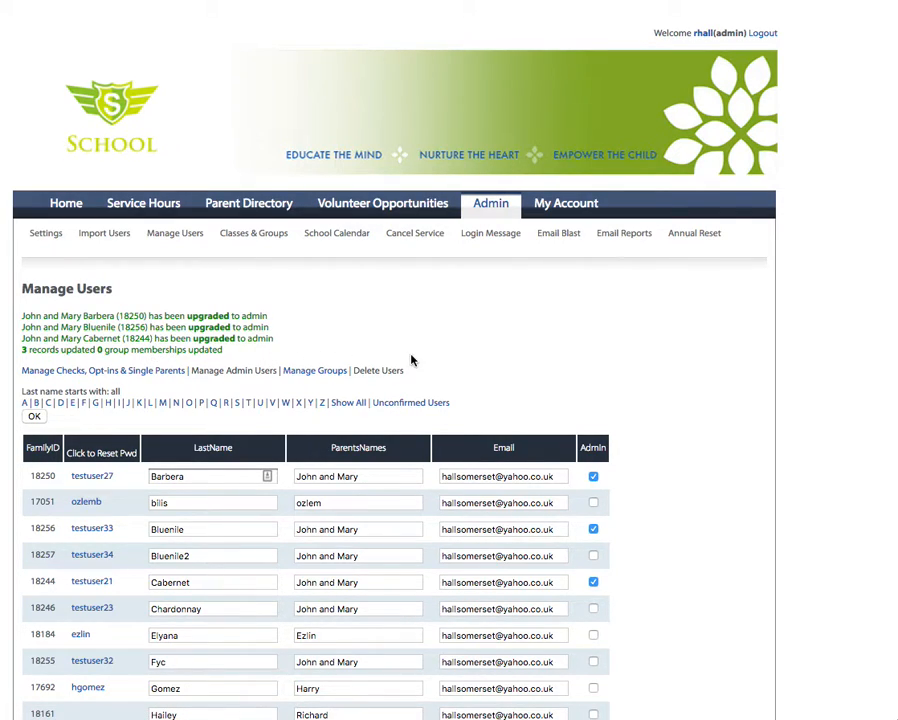
mouse_move(300, 362)
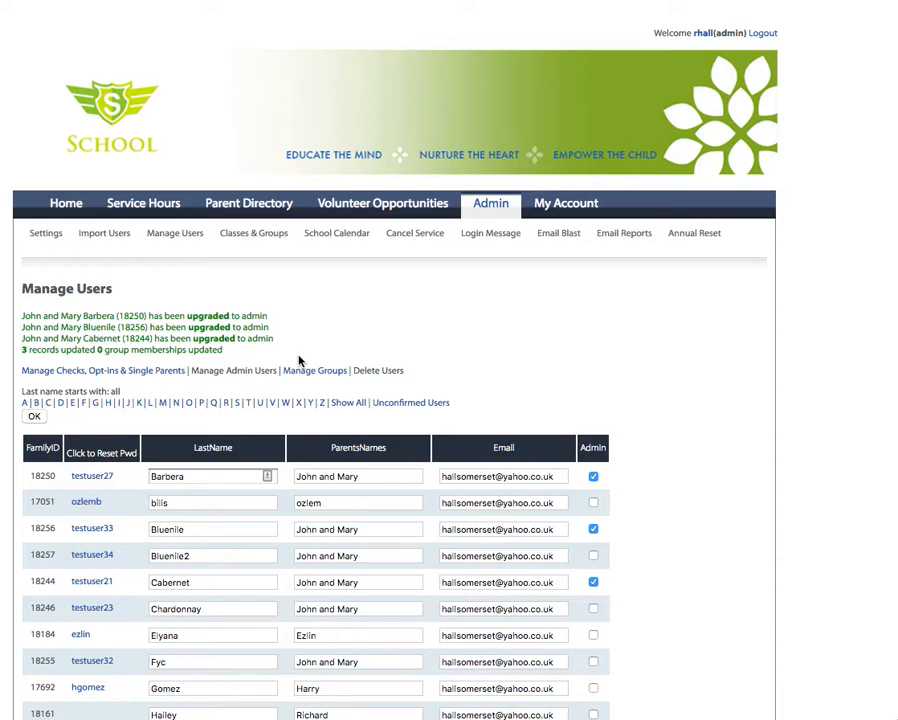
mouse_move(380, 350)
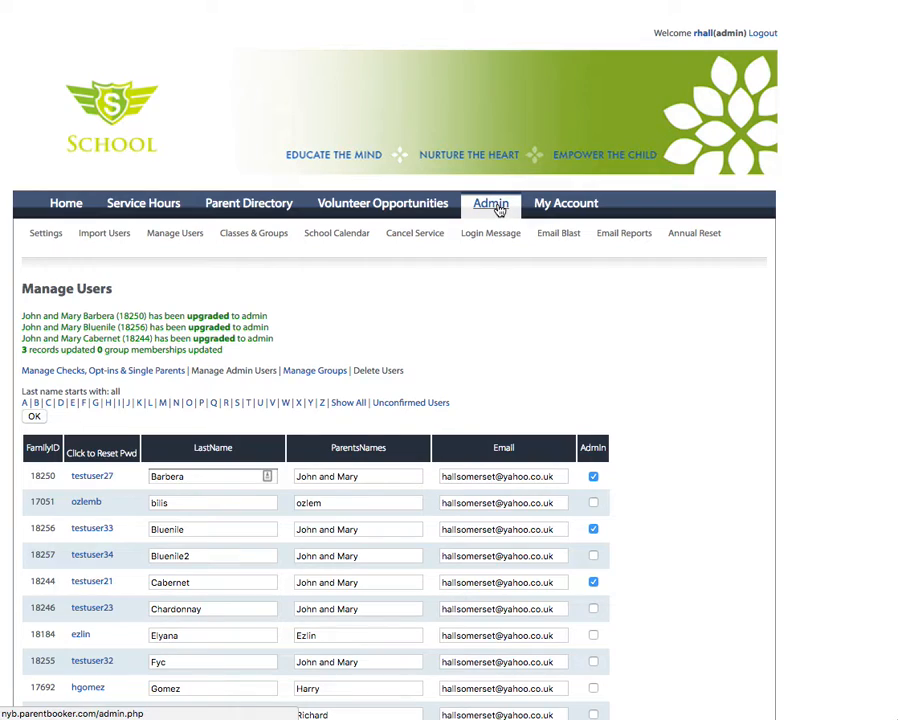
mouse_move(680, 374)
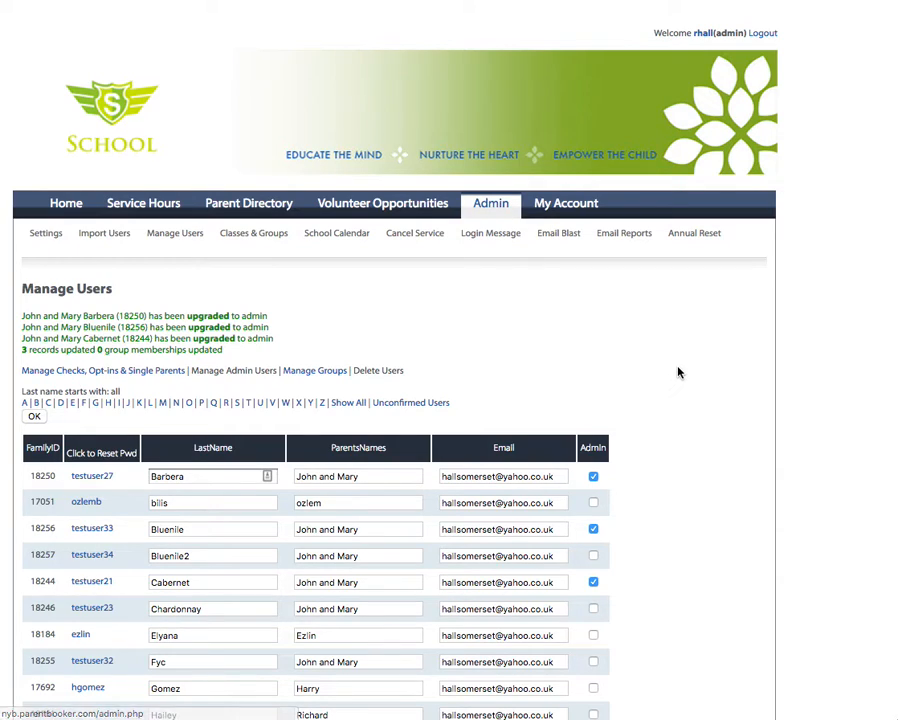
mouse_move(700, 378)
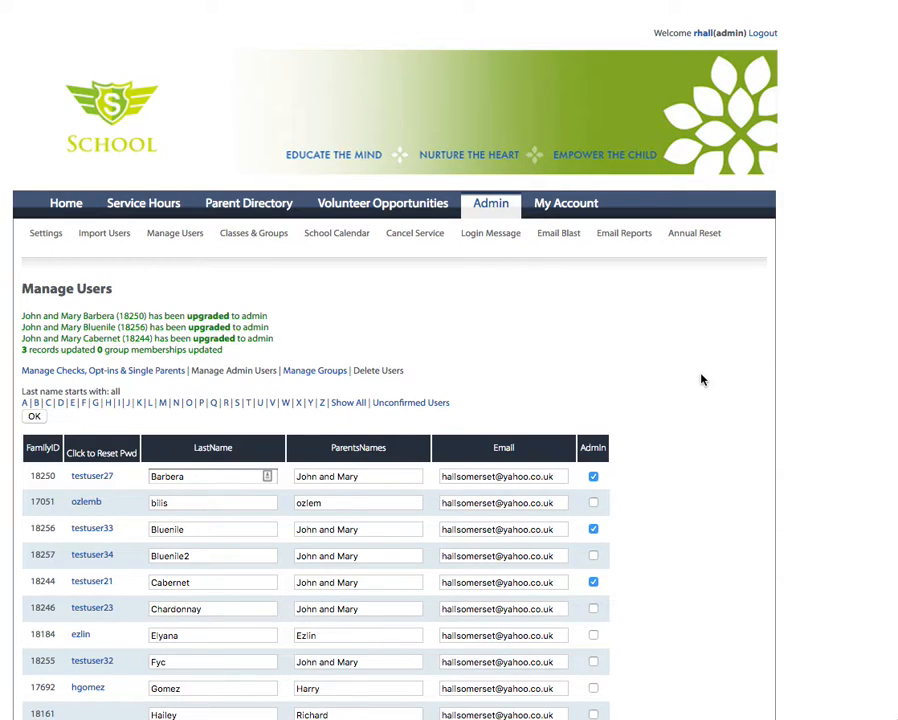
Step: Go back through Admin > Manage Users > Show All to the Manage Admin Users view
click(490, 204)
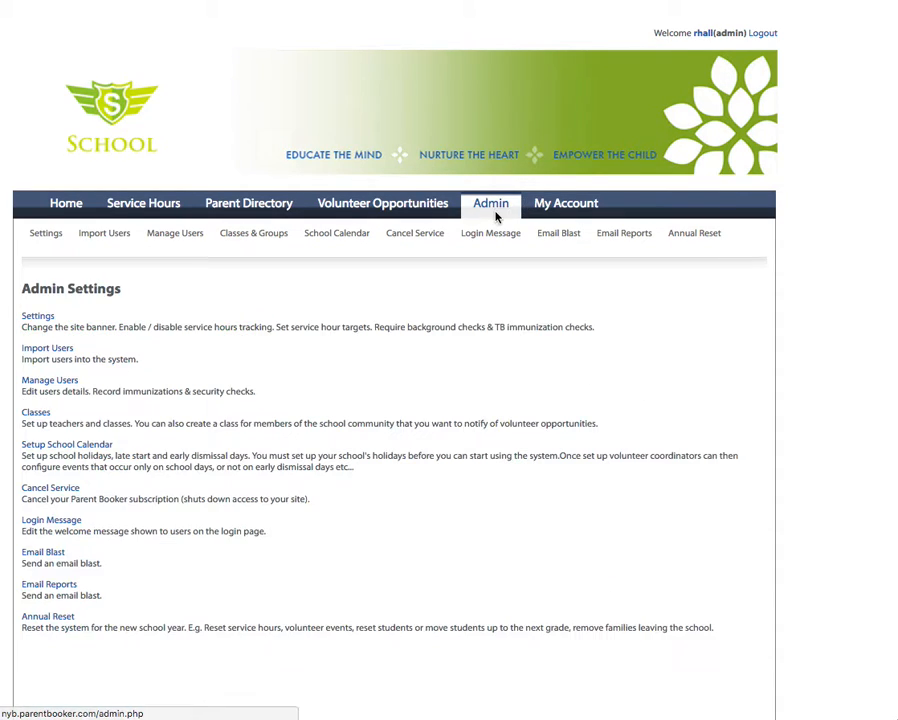
click(48, 380)
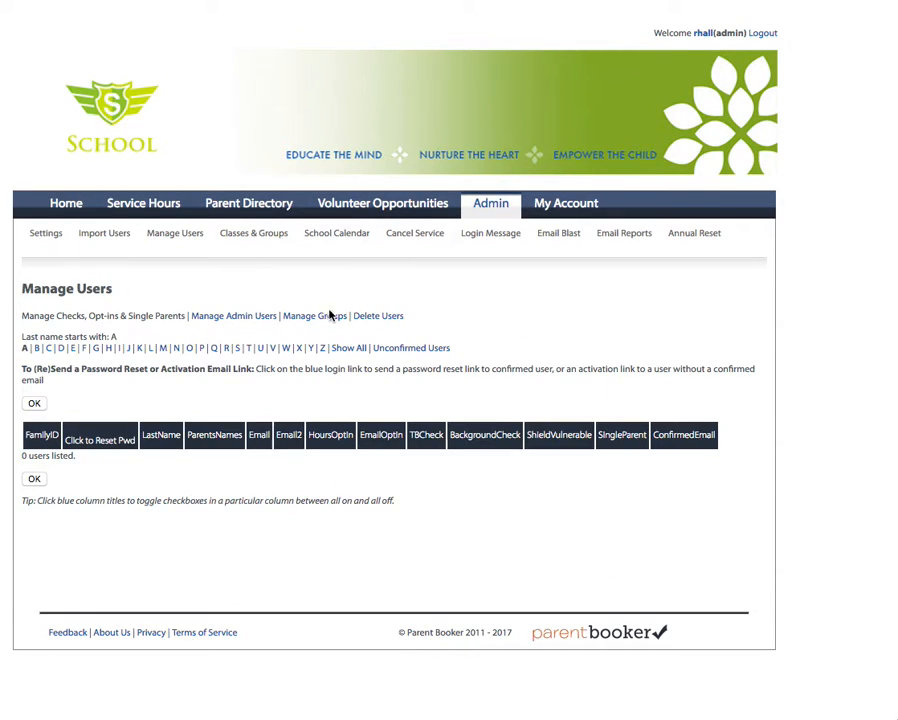
click(348, 348)
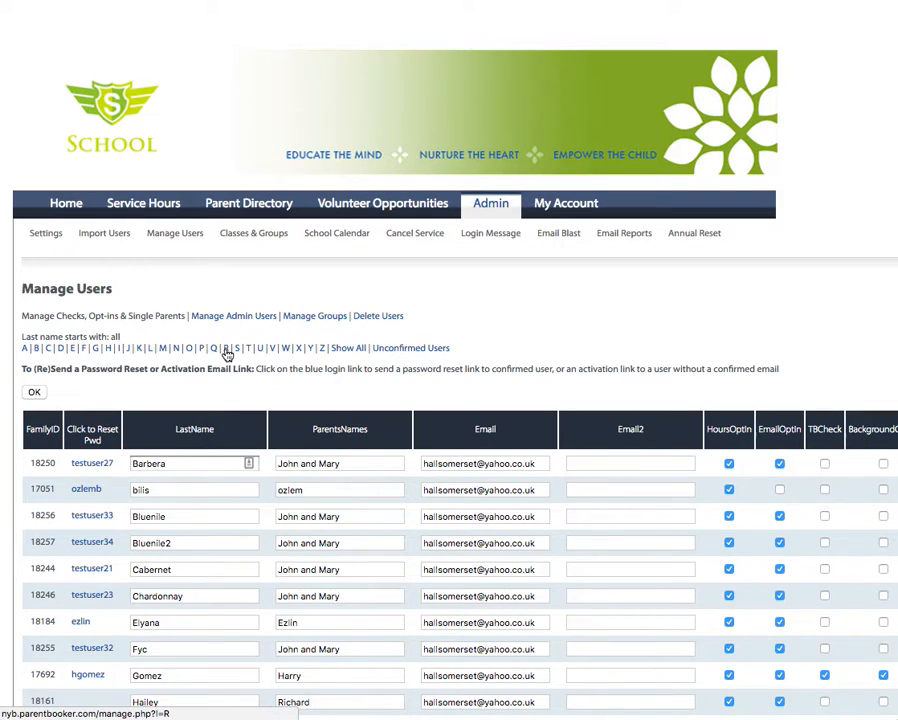
click(232, 316)
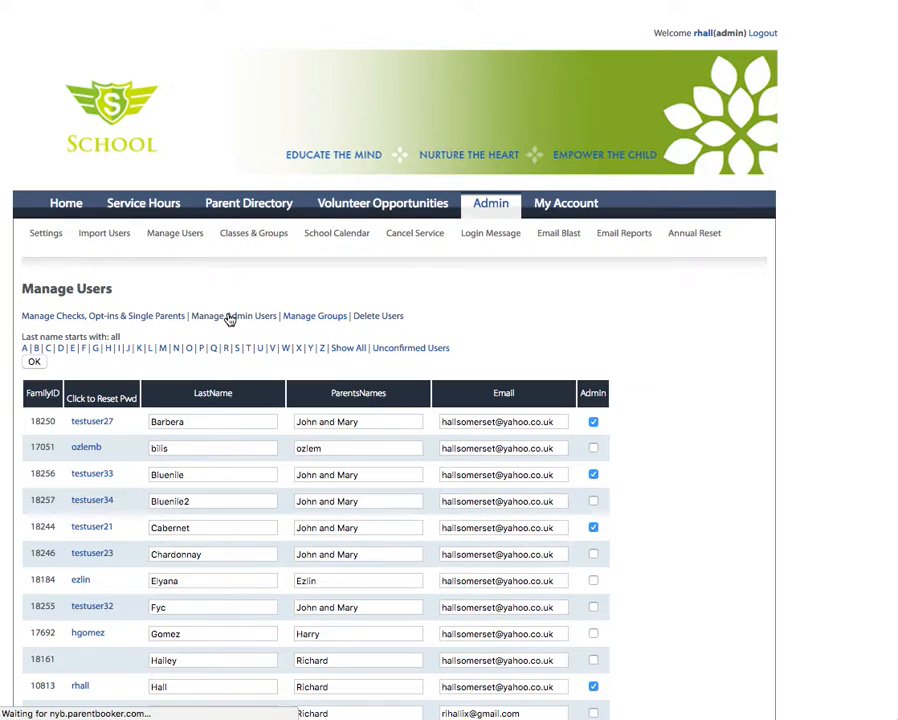
Step: Untick admin for Barbera, Bluenile and Cabernet and submit, downgrading them to coordinator
scroll(down, 3)
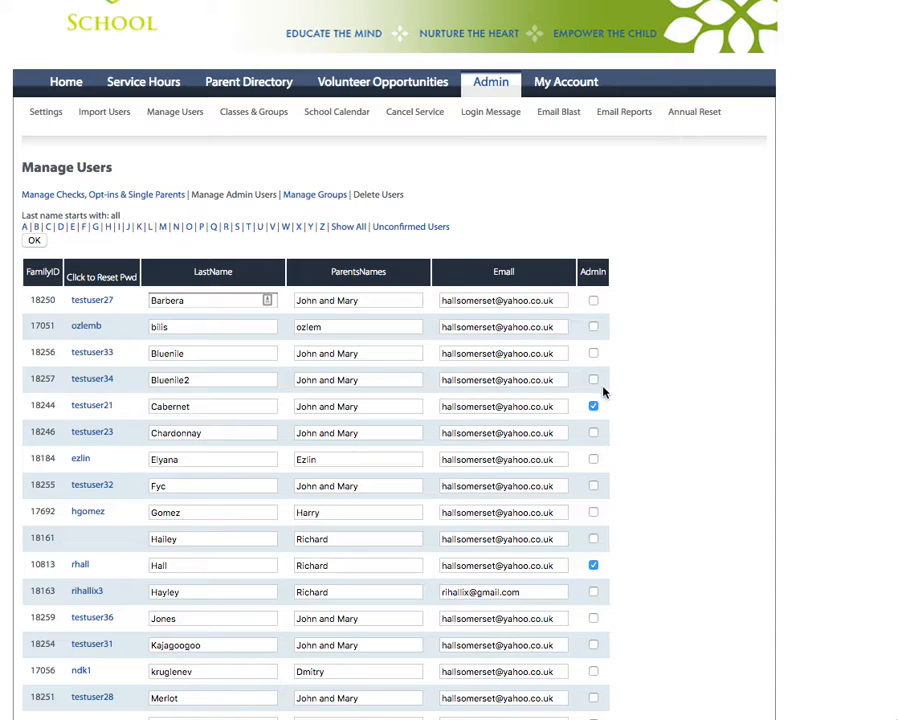
click(592, 406)
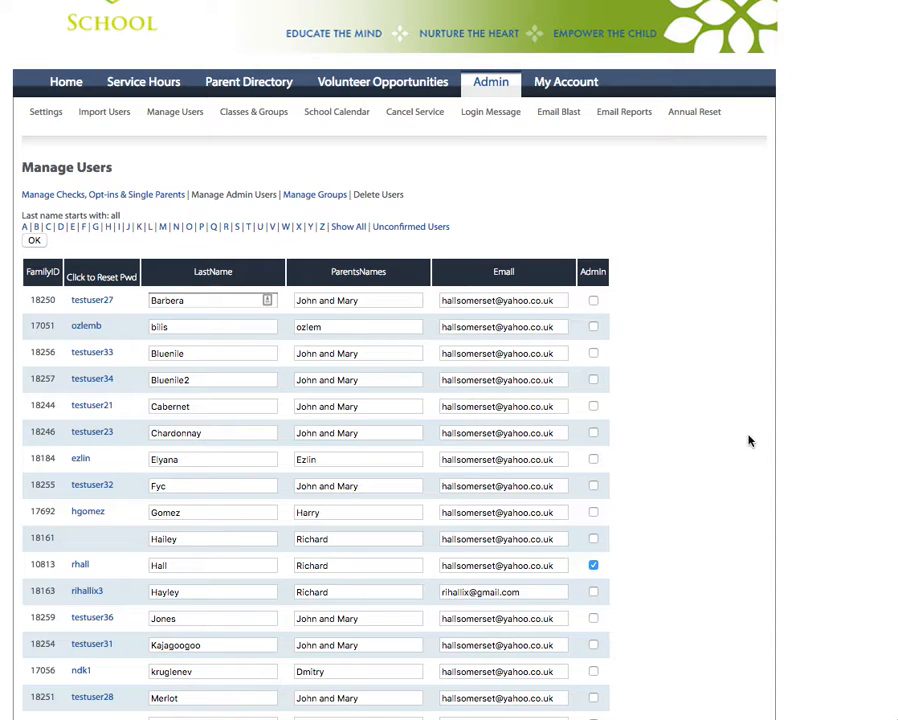
mouse_move(732, 510)
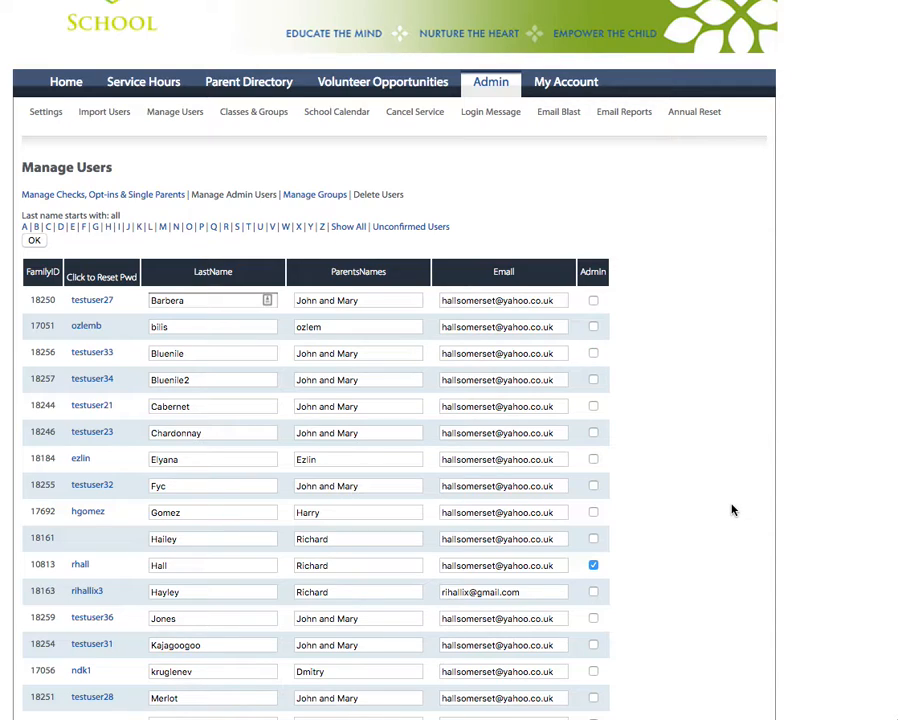
scroll(down, 3)
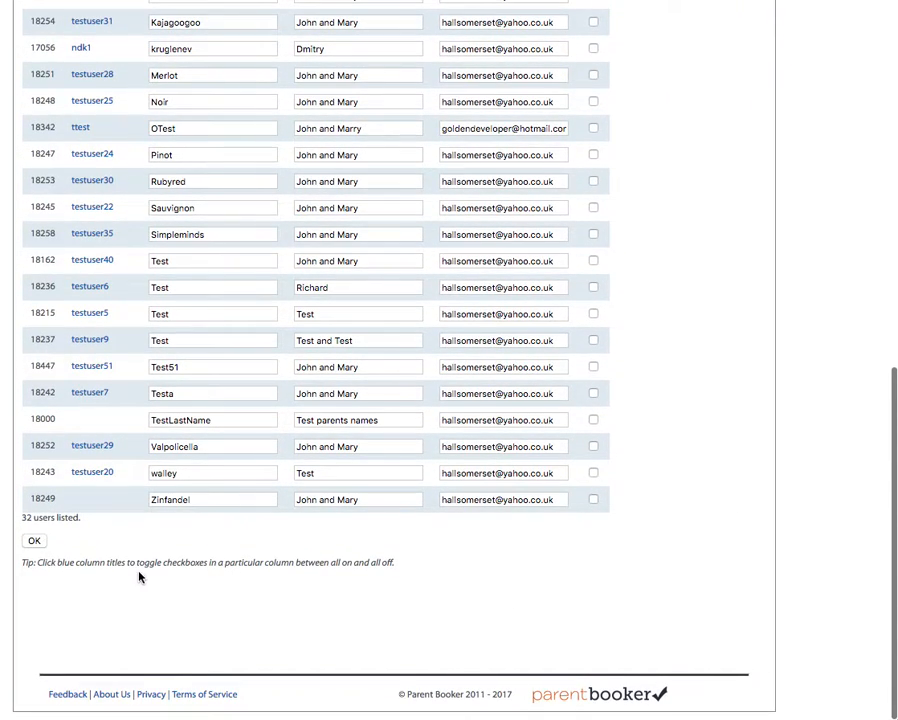
click(34, 540)
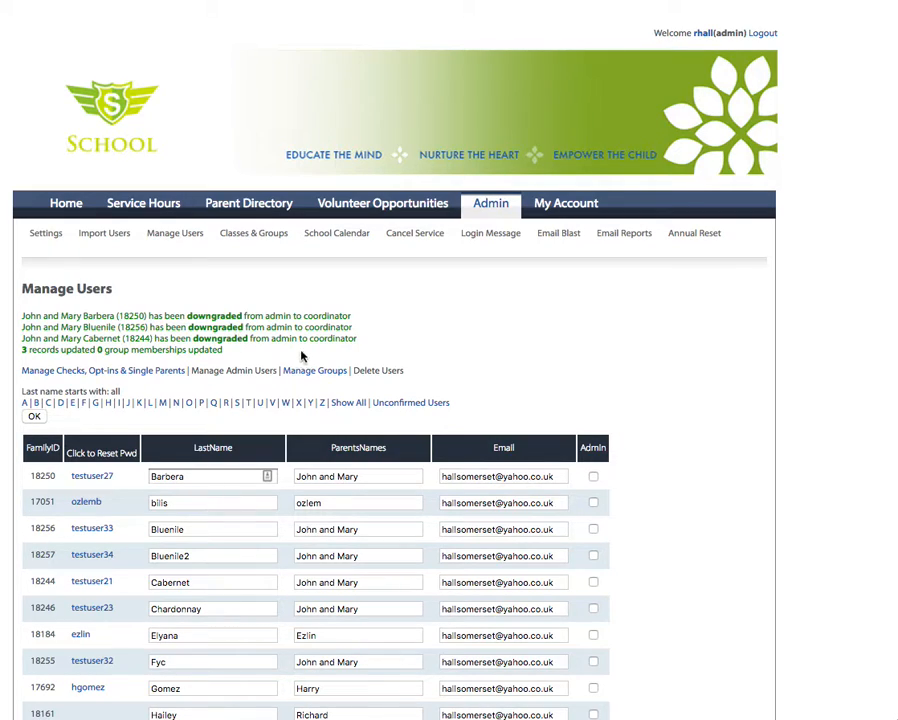
mouse_move(564, 358)
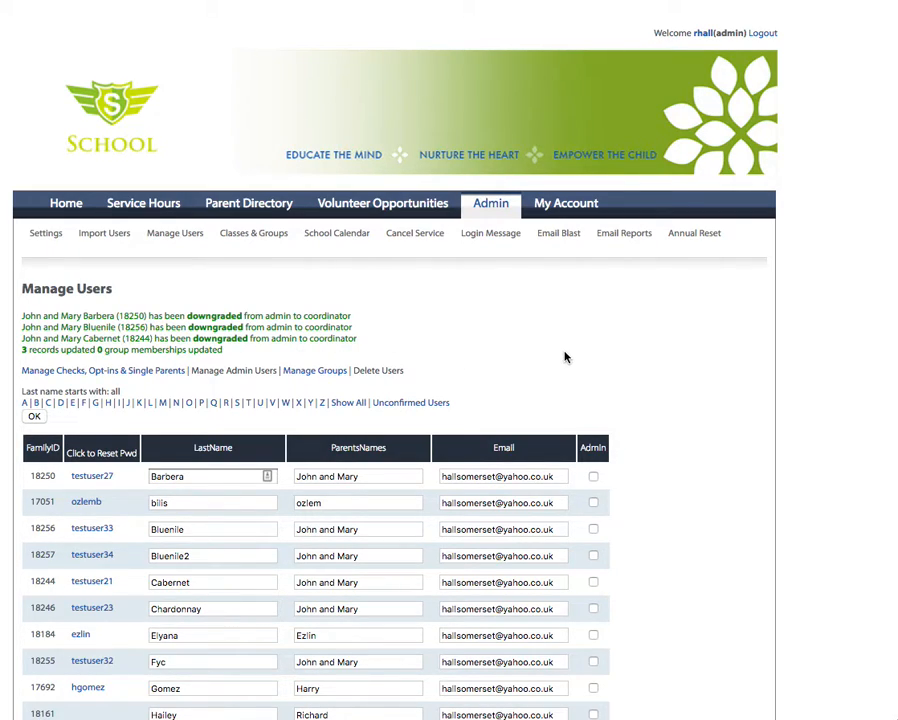